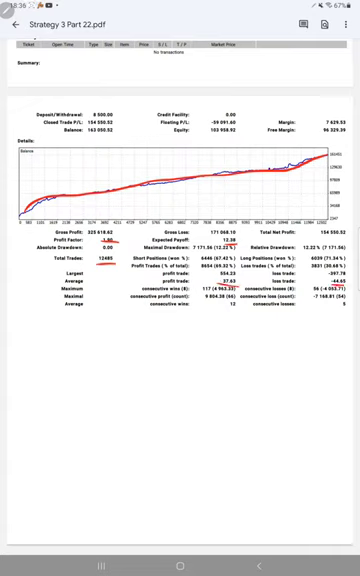
# Step: Handwrite R:R 1:0.84 and the B.E 54% note in red below the statistics table
pyautogui.moveTo(20, 320); pyautogui.dragTo(60, 340)
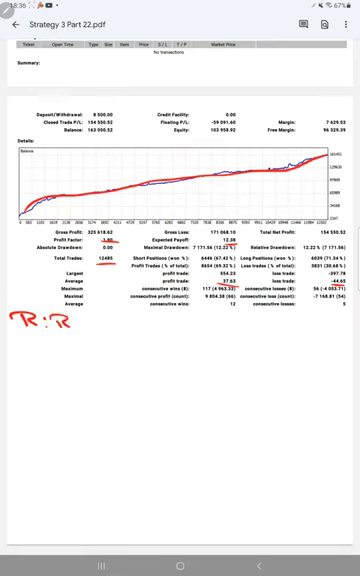
pyautogui.write('=1:0.84')
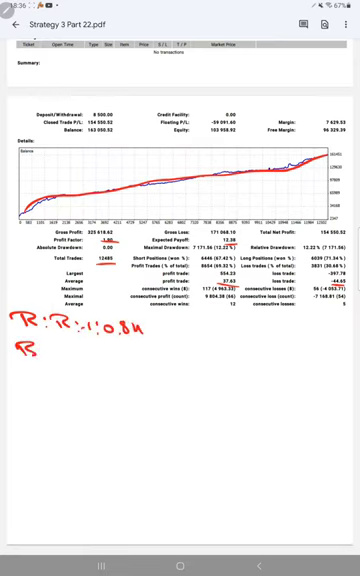
pyautogui.moveTo(20, 345); pyautogui.dragTo(50, 350)
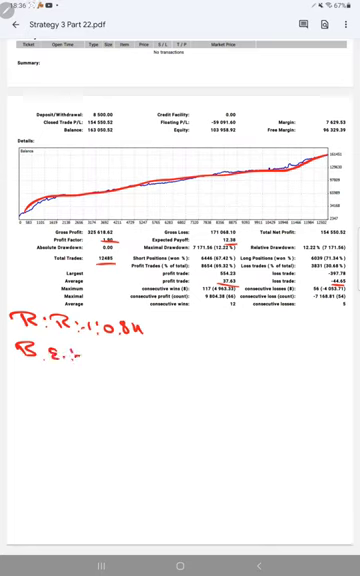
pyautogui.write('SL')
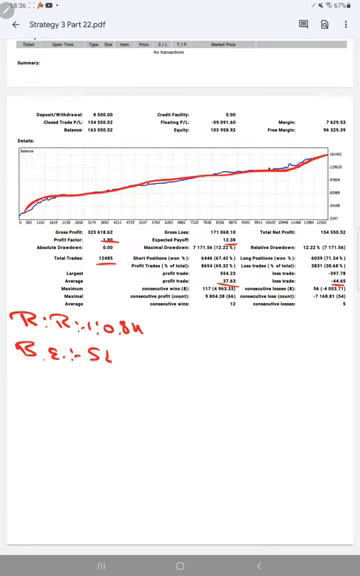
# Step: Handwrite Acc 69% and the 15% note beneath the breakeven line
pyautogui.moveTo(28, 378); pyautogui.dragTo(35, 370)
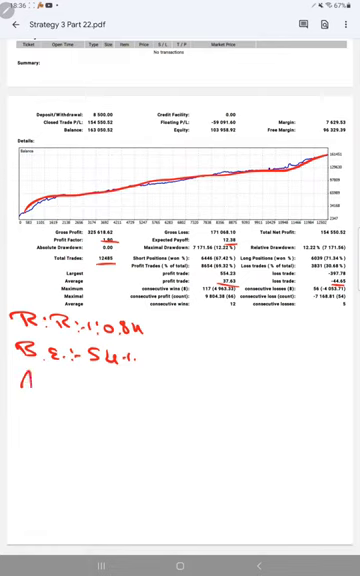
pyautogui.write('Acc:')
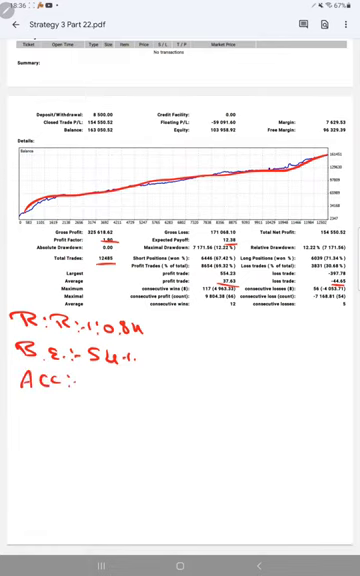
pyautogui.write('69.1')
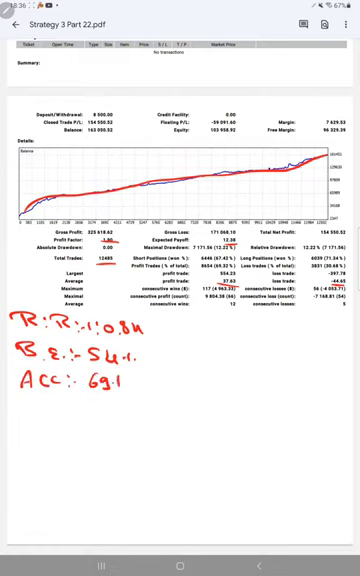
pyautogui.write('1S.1')
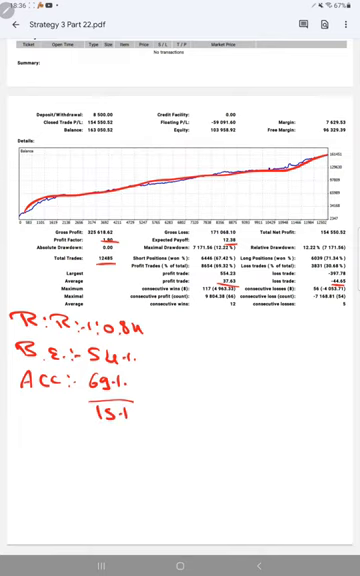